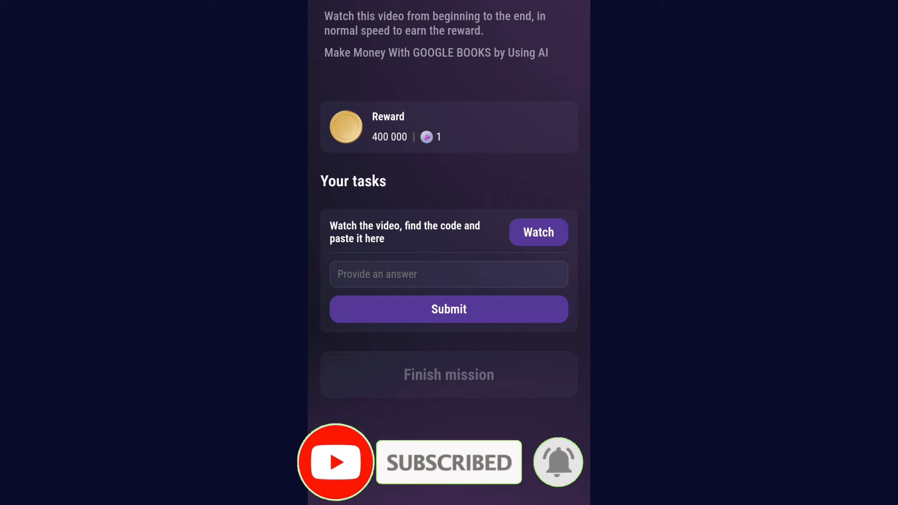
- Focus the empty code answer field of the 'Make Money With GOOGLE BOOKS by Using AI' task
click(449, 274)
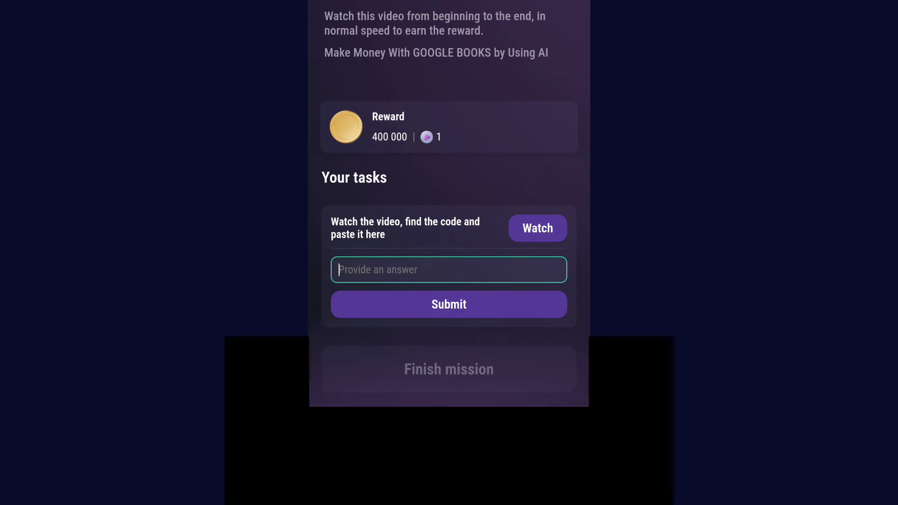
- Enter the video code 'books' in the answer field
text(b)
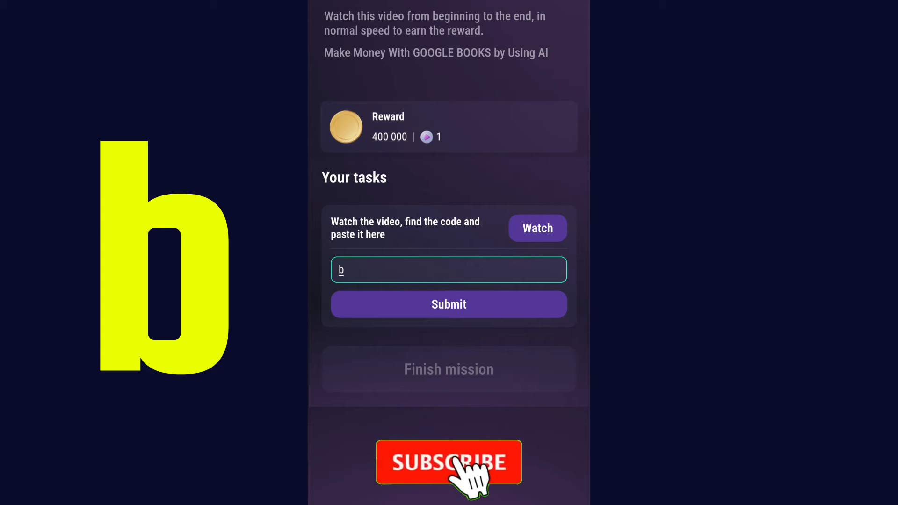
click(448, 462)
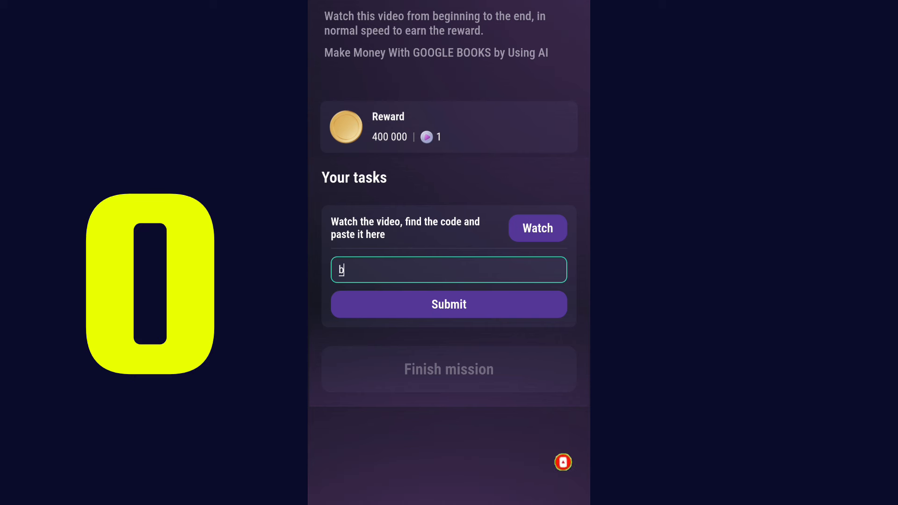
text(o)
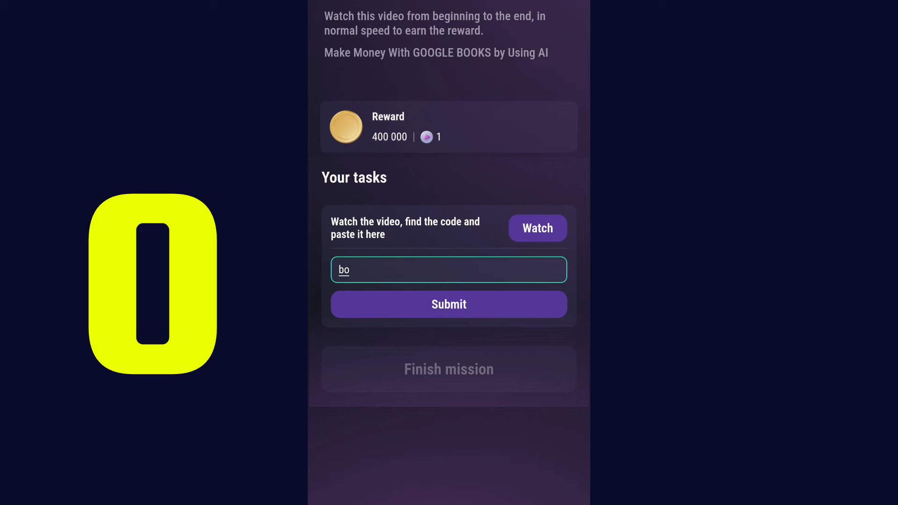
text(o)
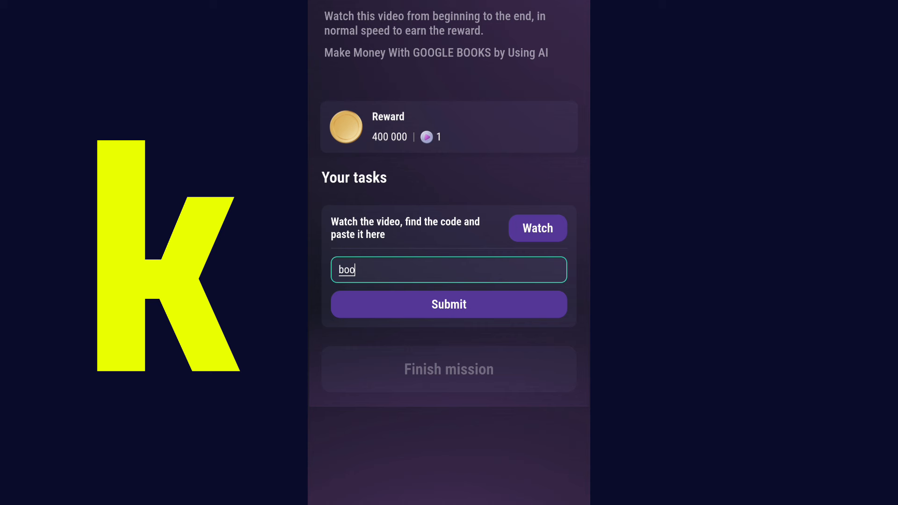
text(ks)
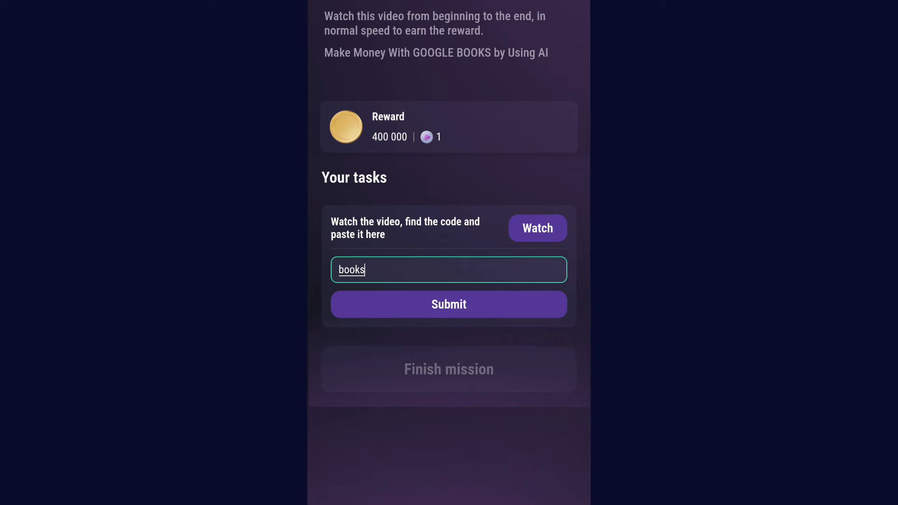
- Submit the code and finish the mission so it shows 'Mission is completed!'
click(448, 304)
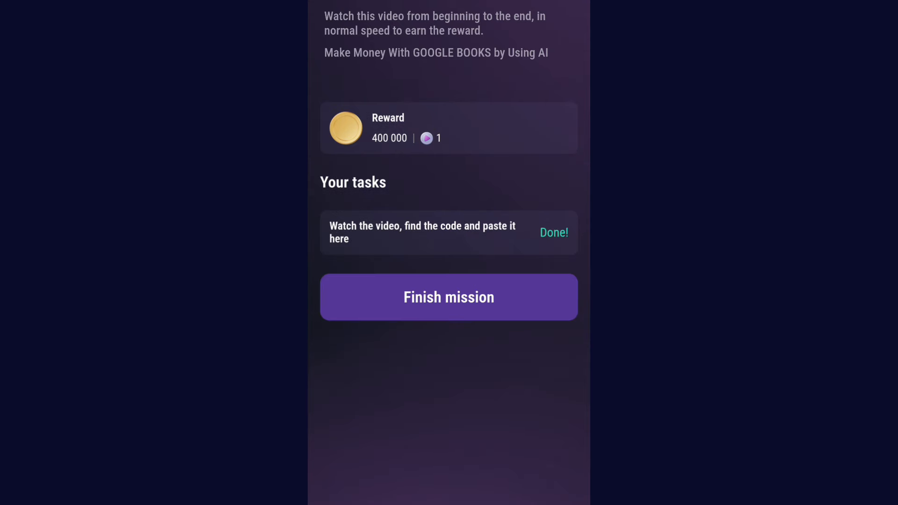
click(449, 297)
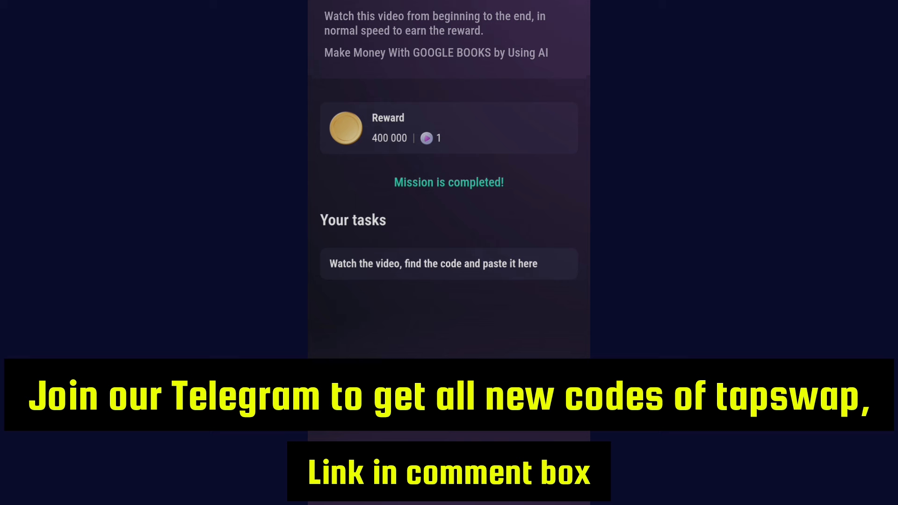